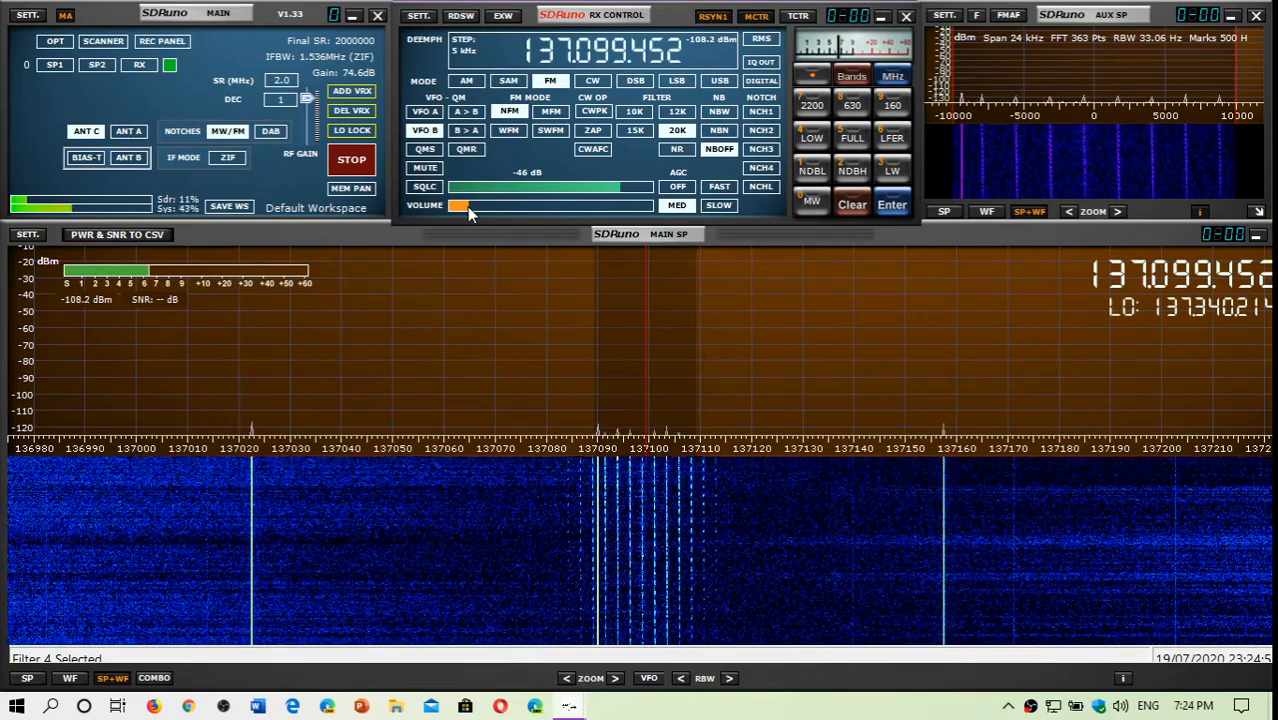
mouse_move(468, 204)
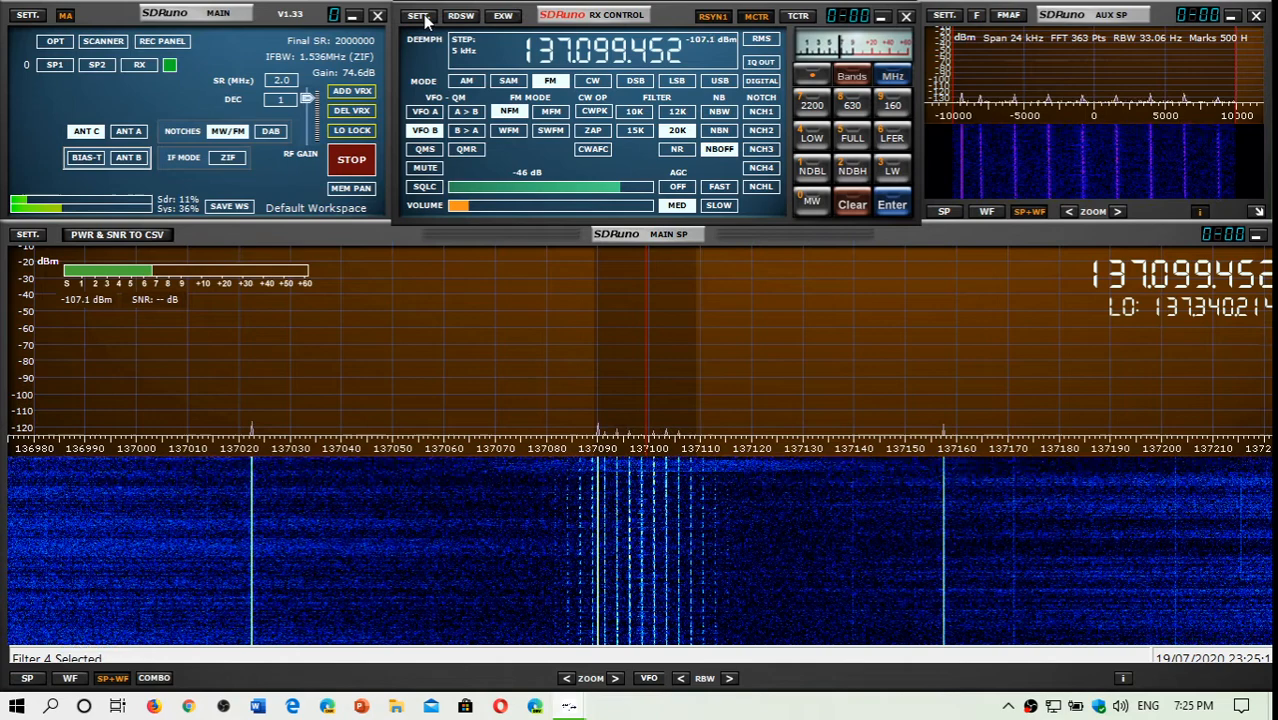
Select MFM mode with the 30K filter, tuned to 137.098540 MHz.
click(418, 16)
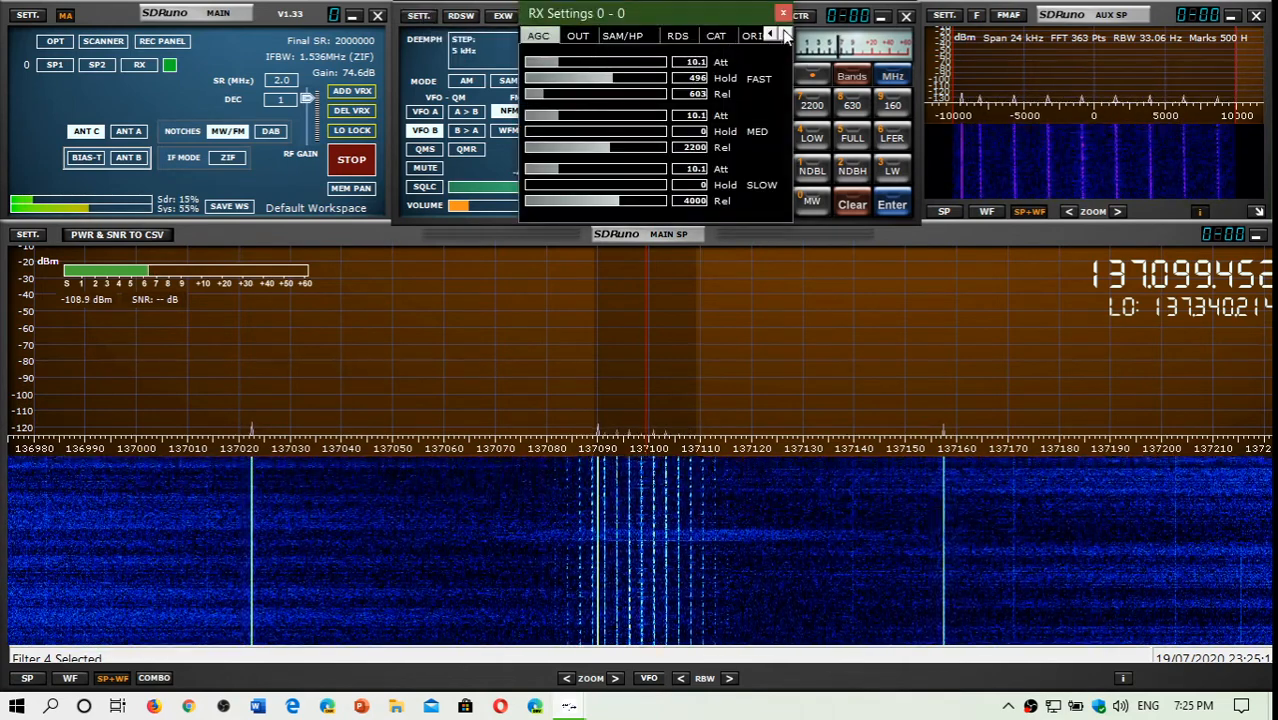
click(770, 36)
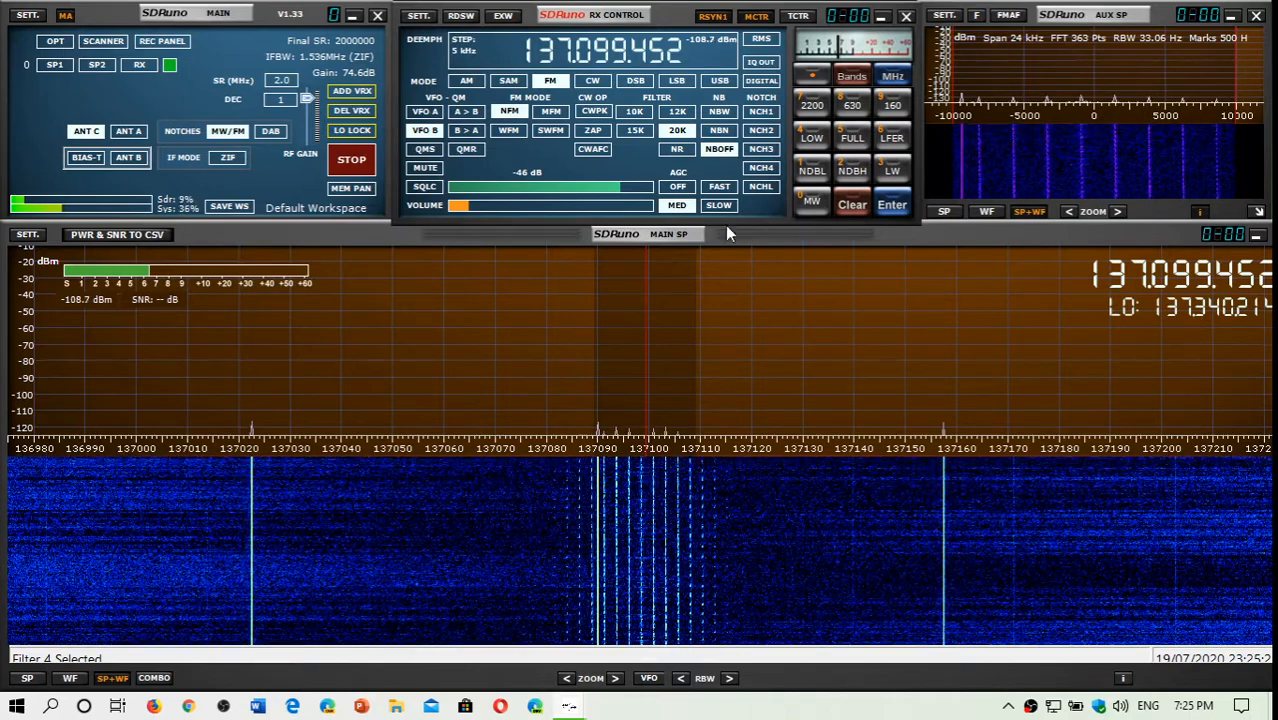
mouse_move(650, 300)
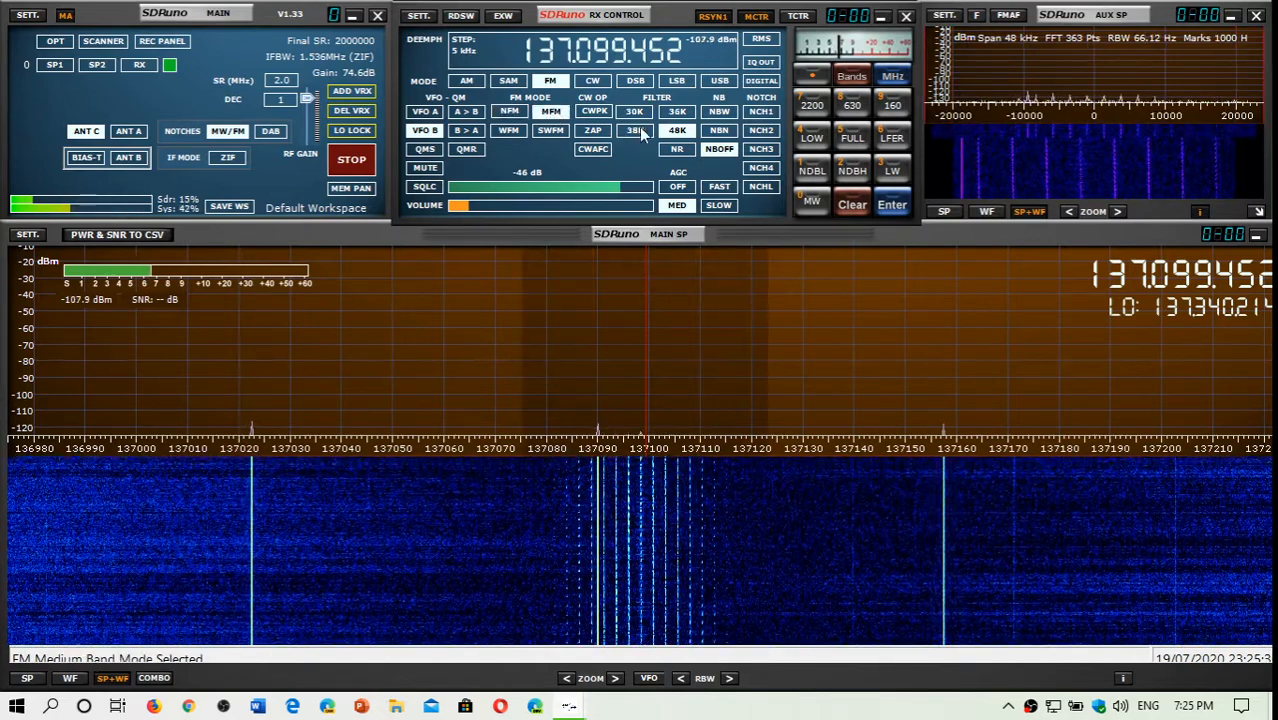
click(634, 112)
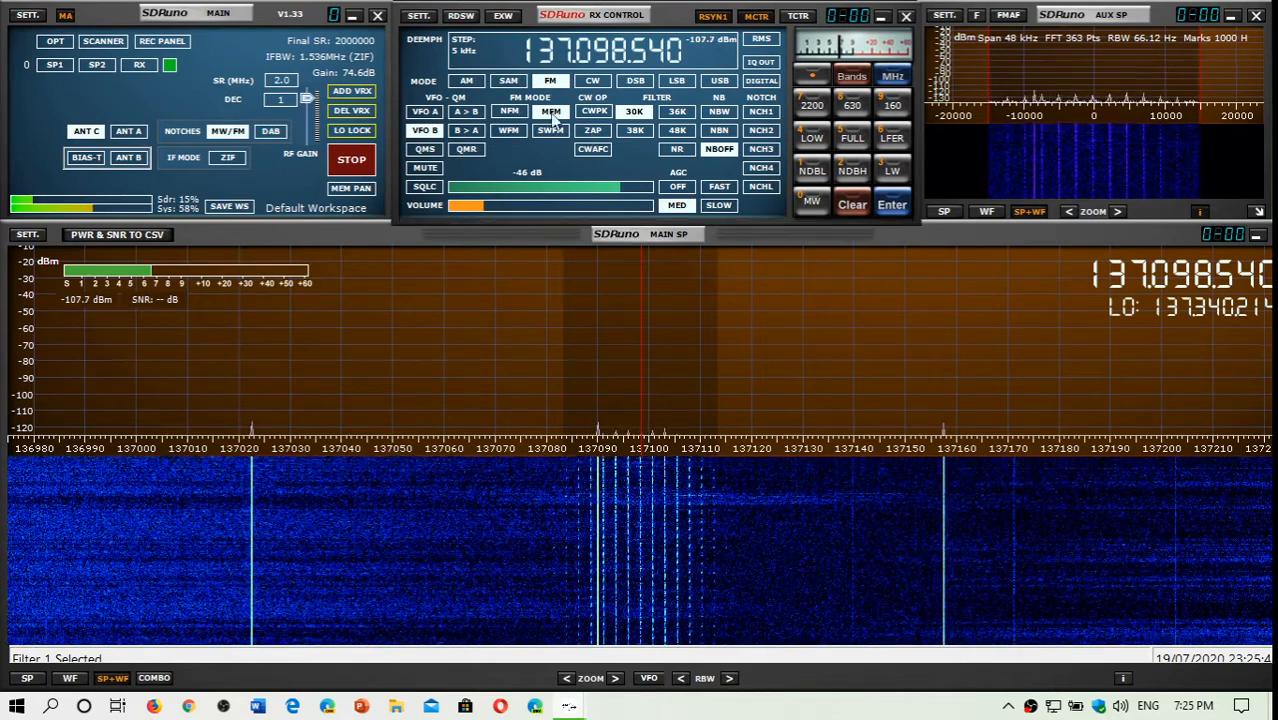
mouse_move(510, 112)
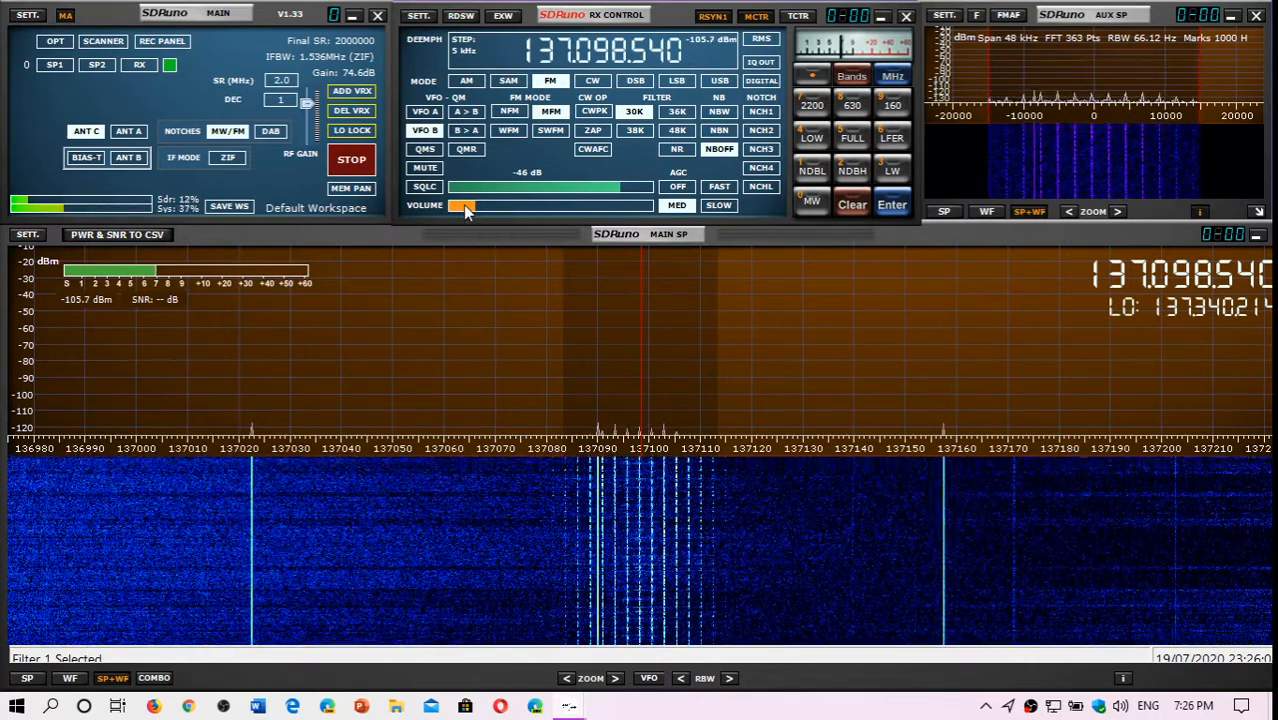
mouse_move(464, 206)
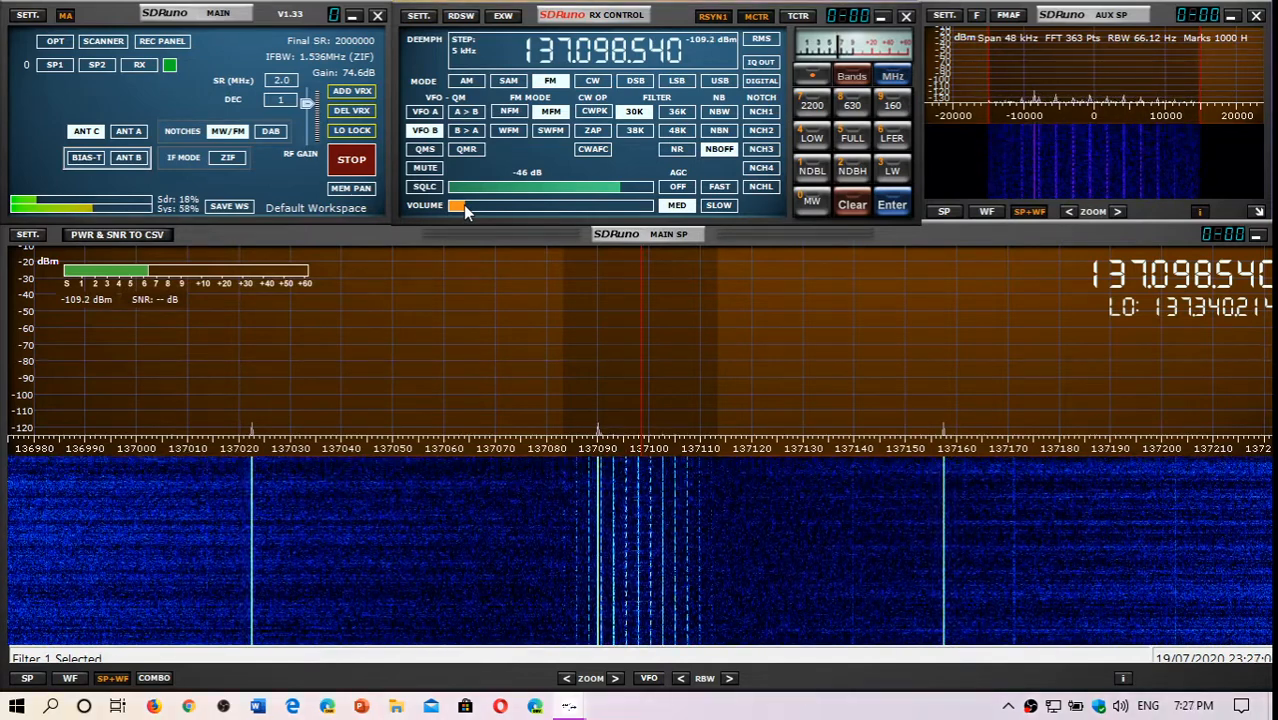
mouse_move(538, 264)
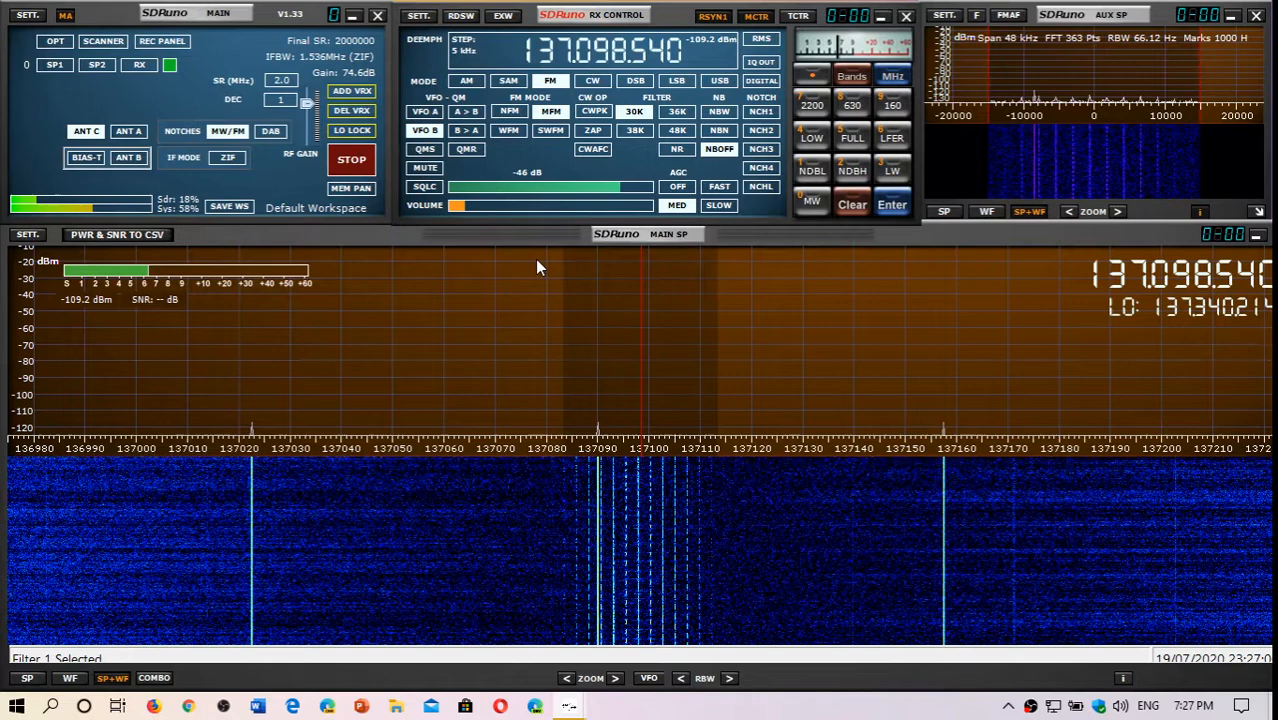
mouse_move(638, 312)
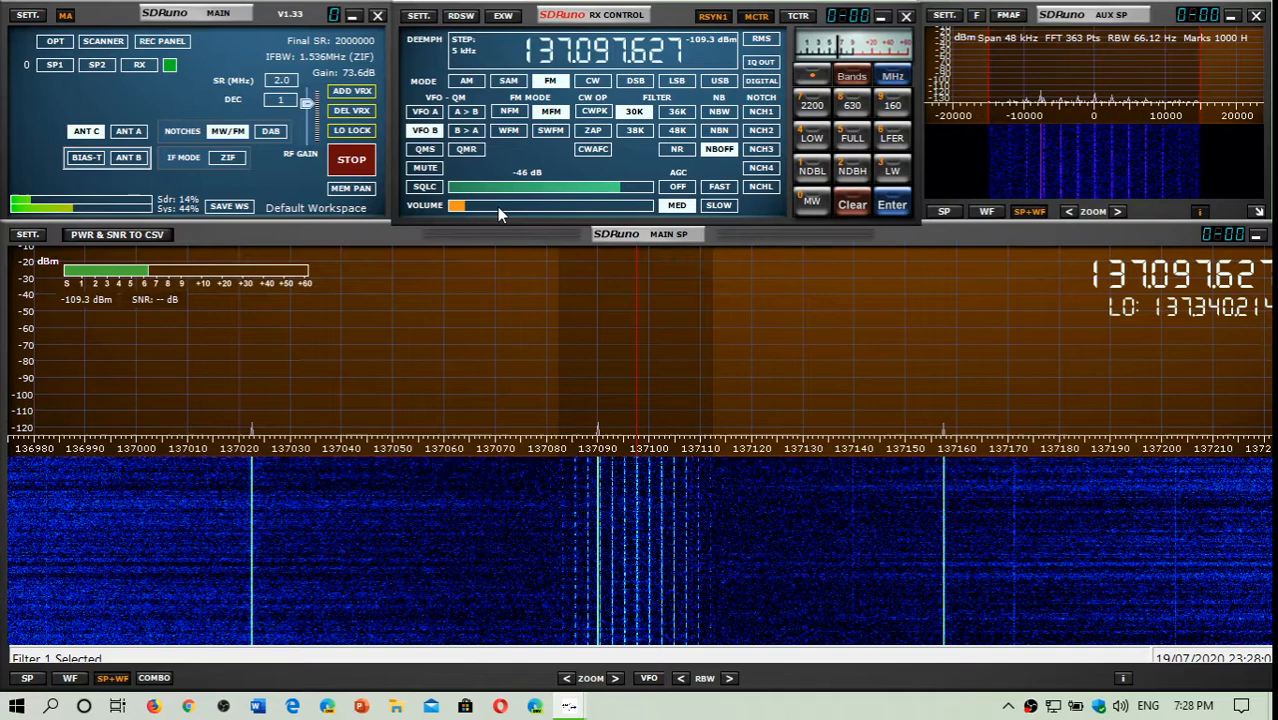
mouse_move(496, 204)
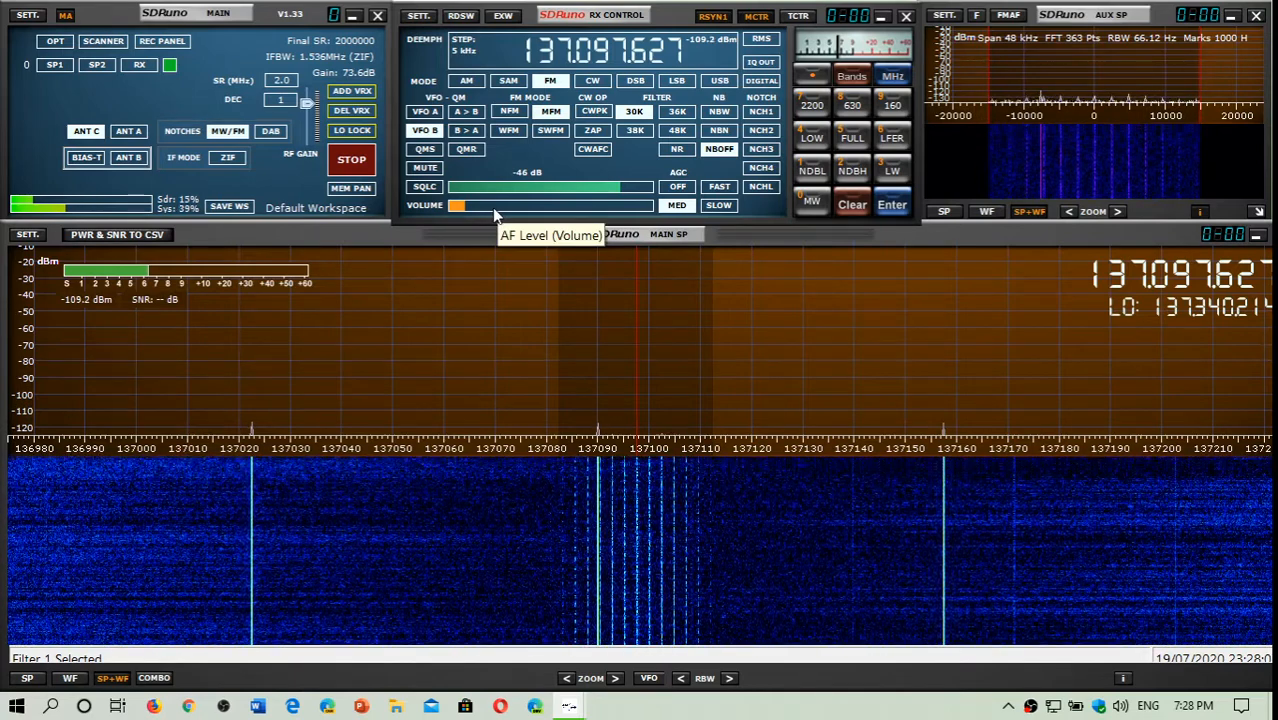